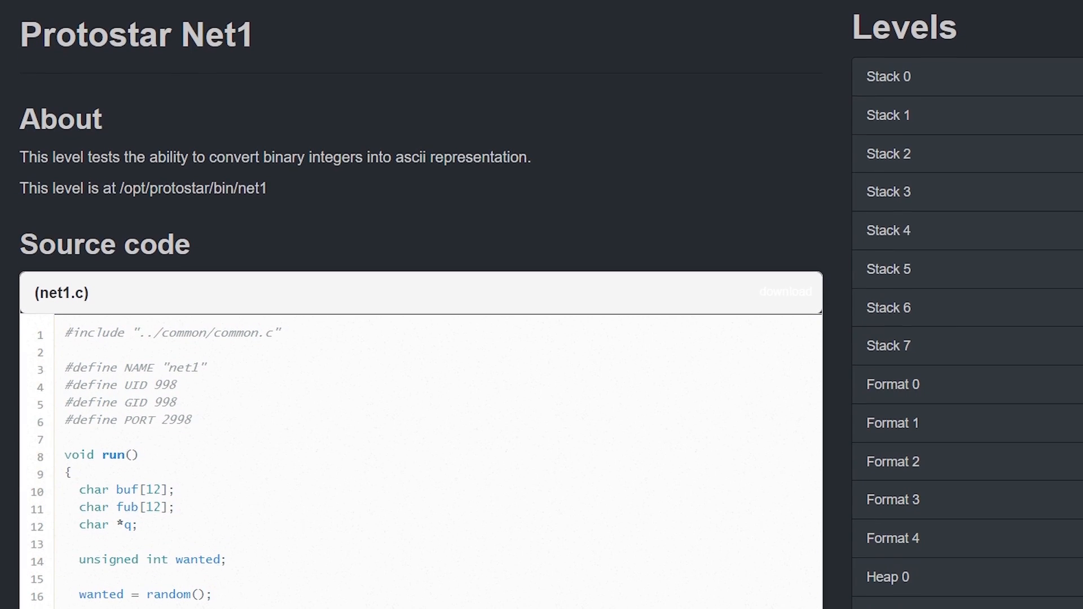
Step: Read the reference page and try connecting to the local service with nc 127.0.0.1
scroll(down, 3)
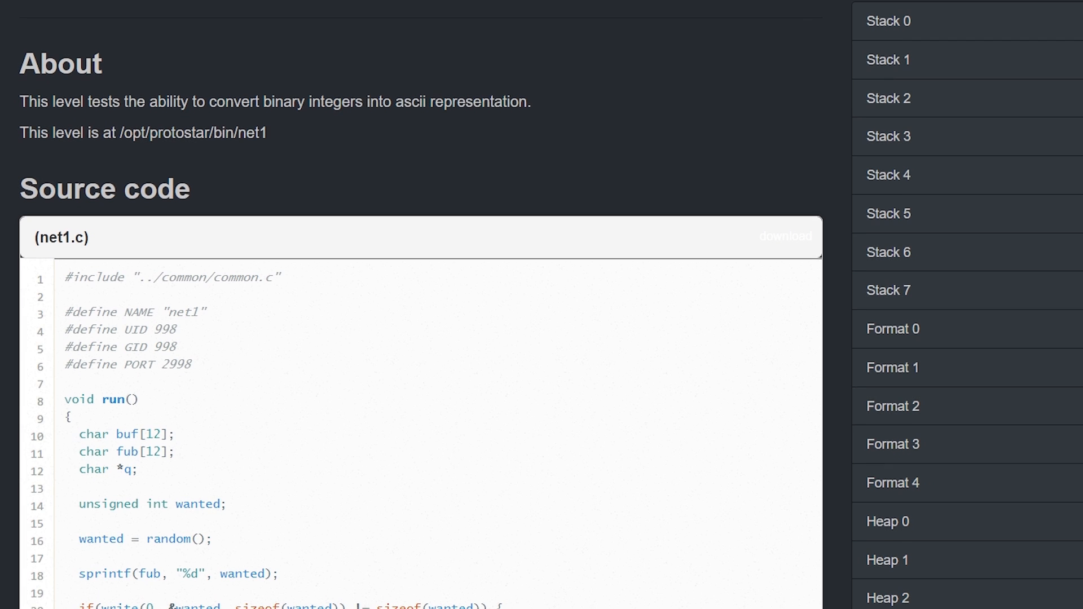
scroll(down, 3)
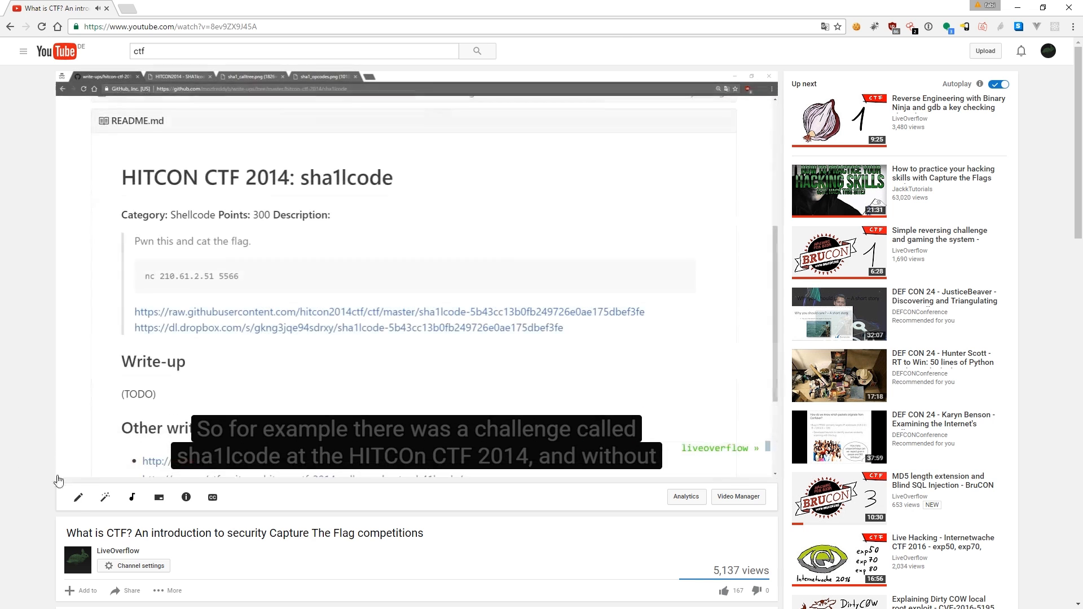
double_click(318, 178)
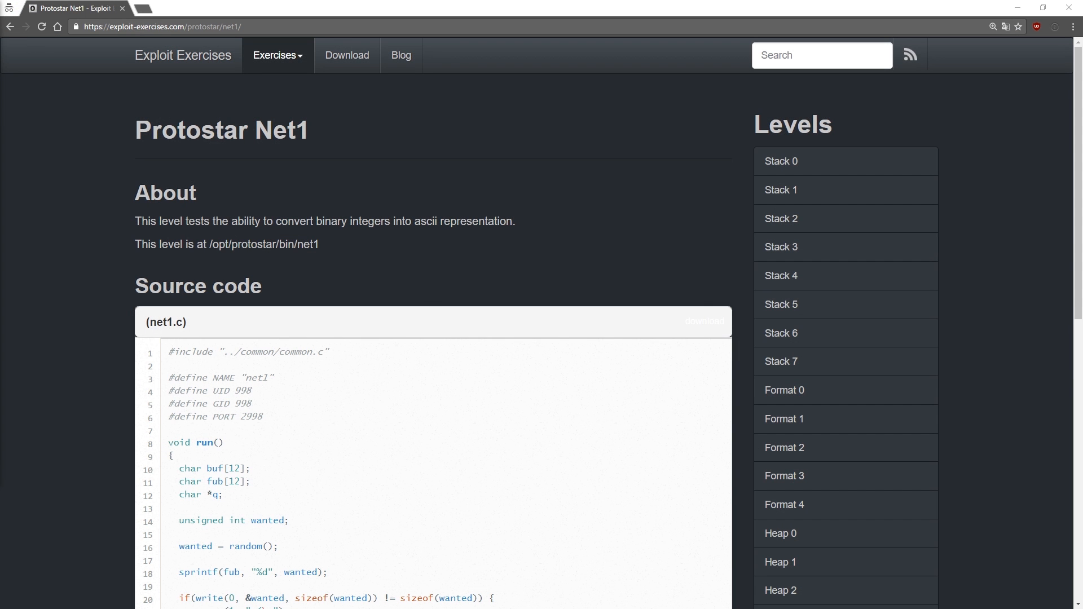
scroll(down, 3)
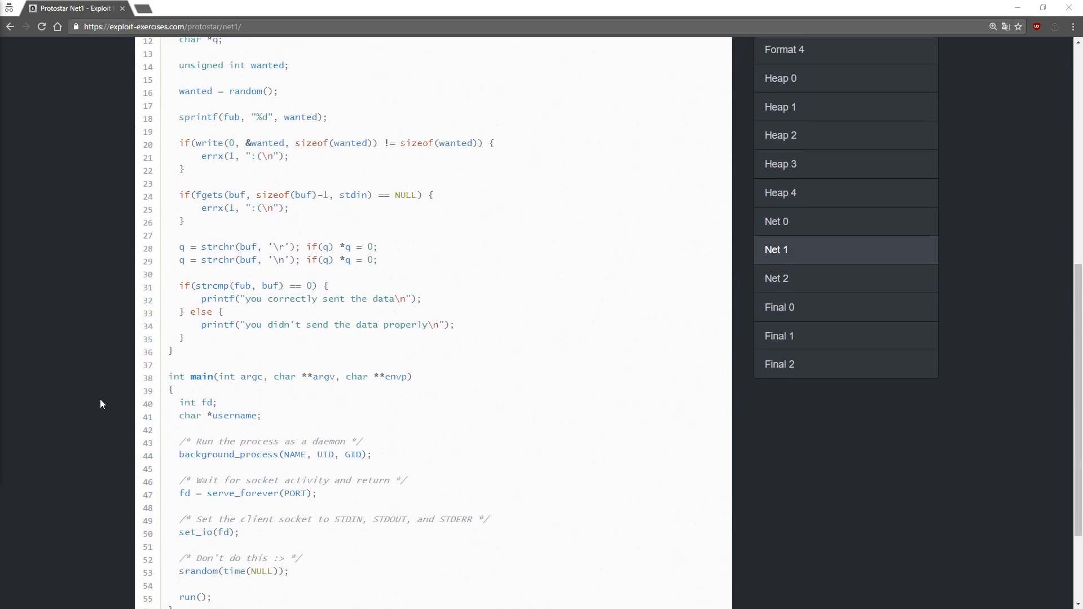
scroll(down, 3)
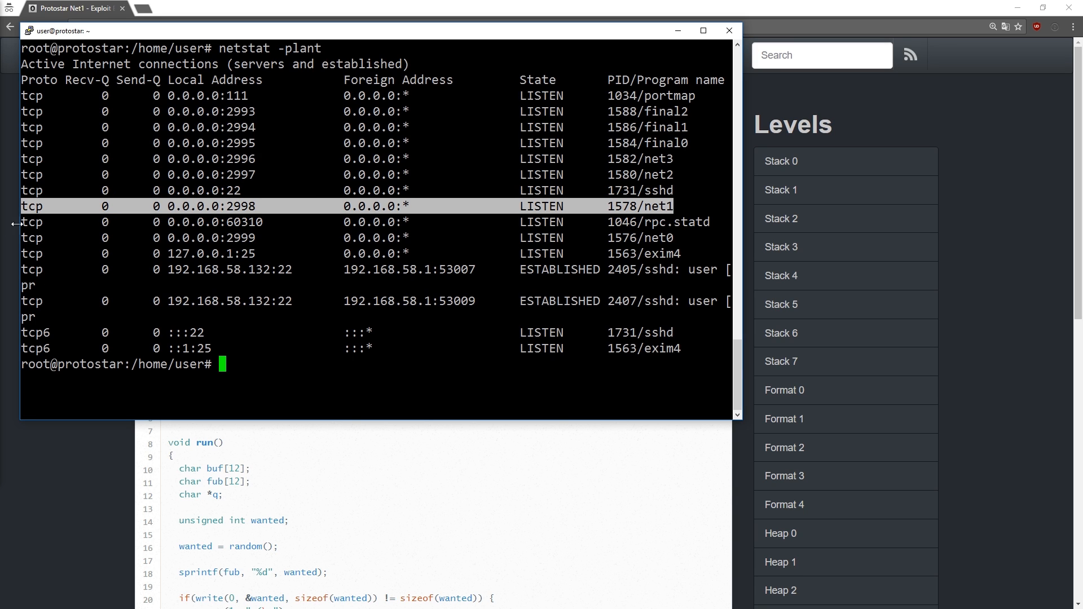
text(nc 127.0.0.1 29)
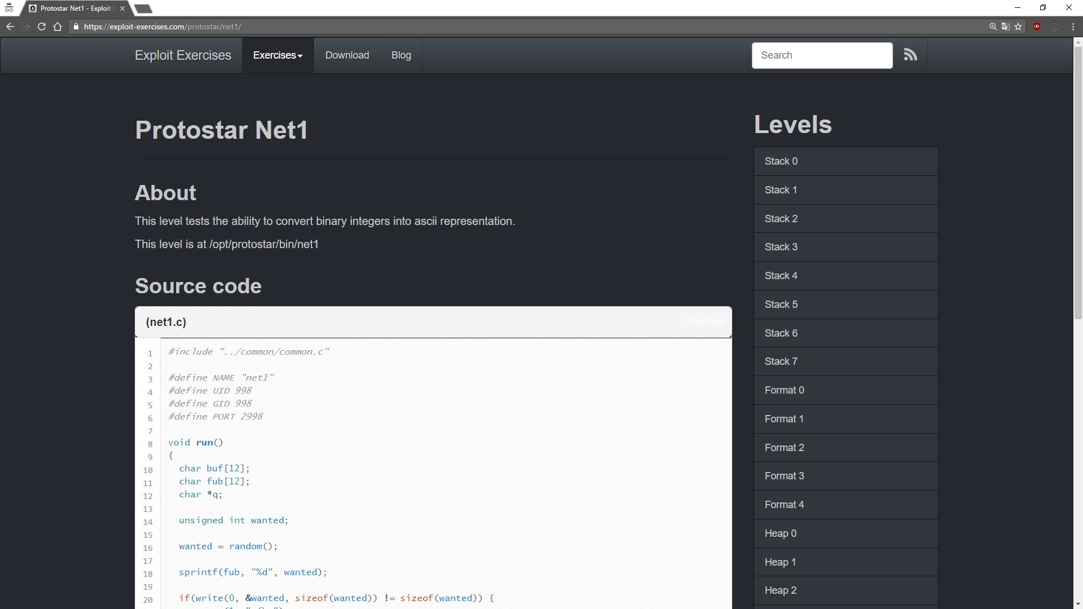
scroll(down, 3)
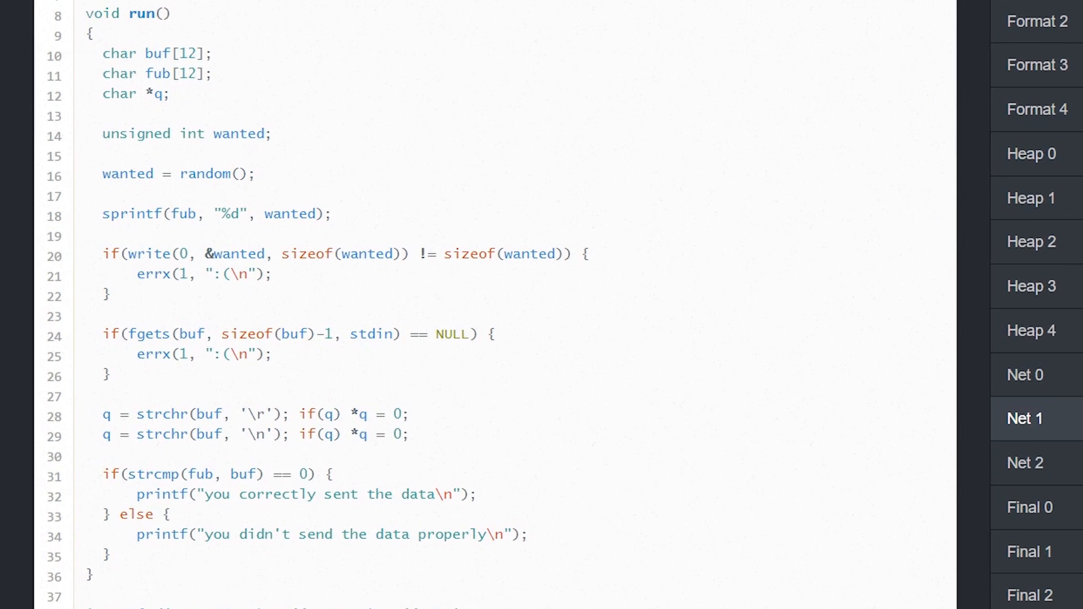
drag(104, 111, 325, 200)
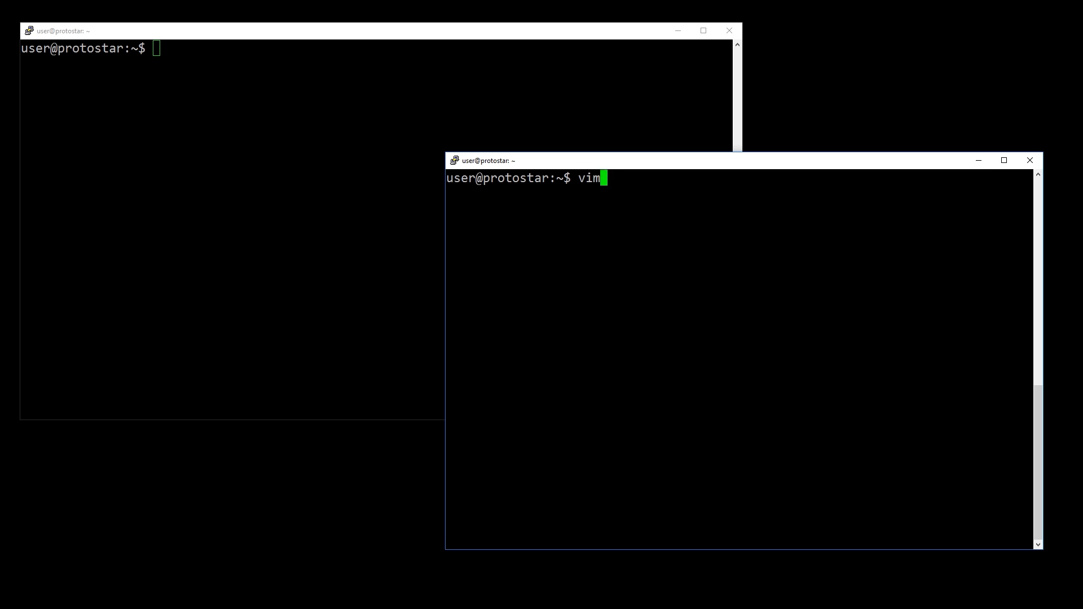
Step: Change to /tmp, open a new net1.py in vim, and begin a strace nc command
text(cd /tm)
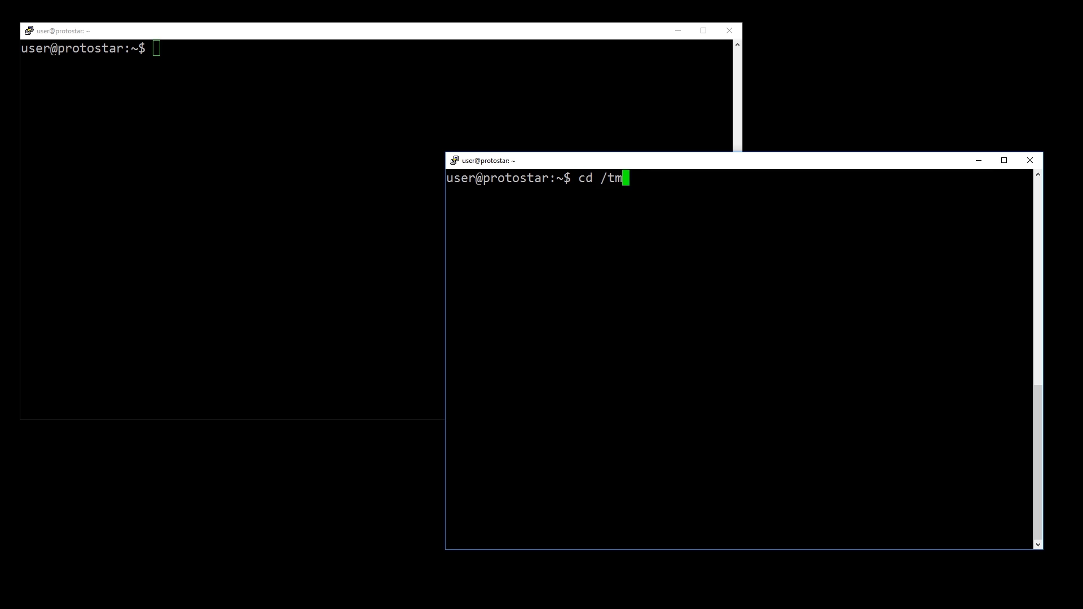
text(vim)
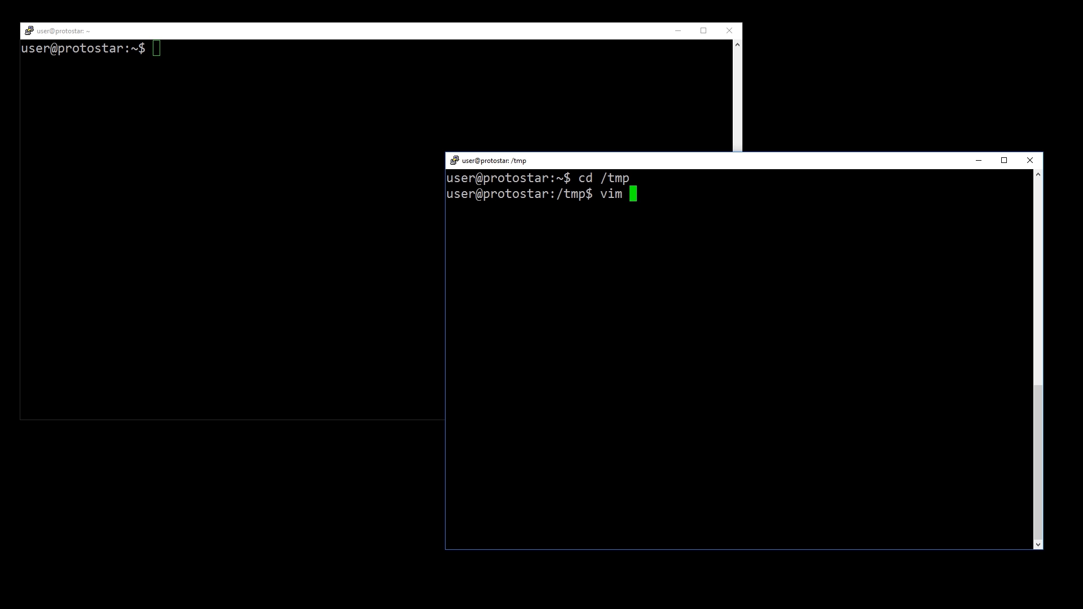
text(net1.py)
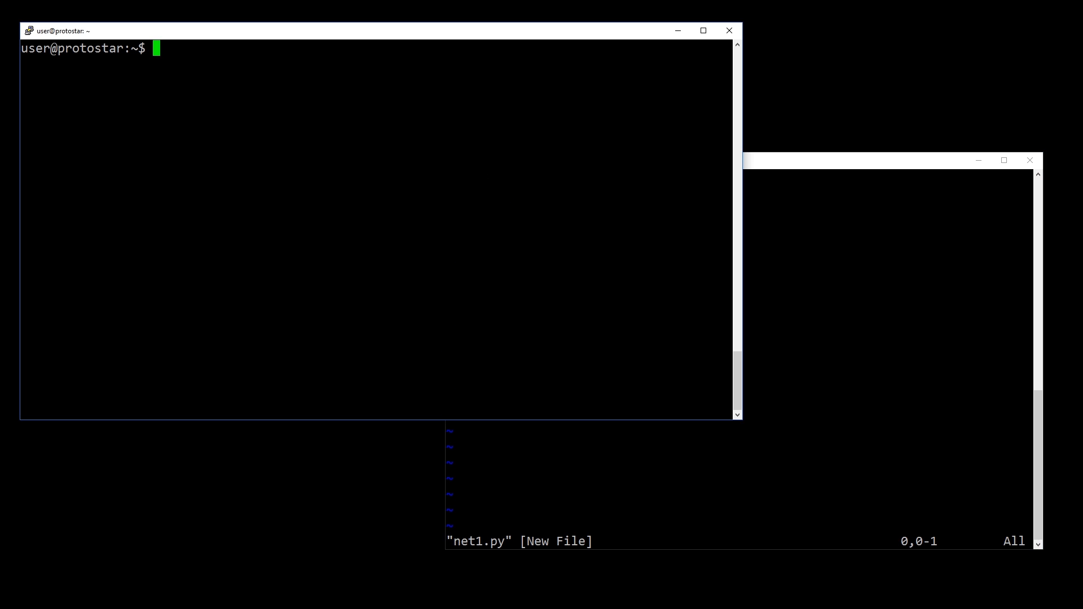
text(strace)
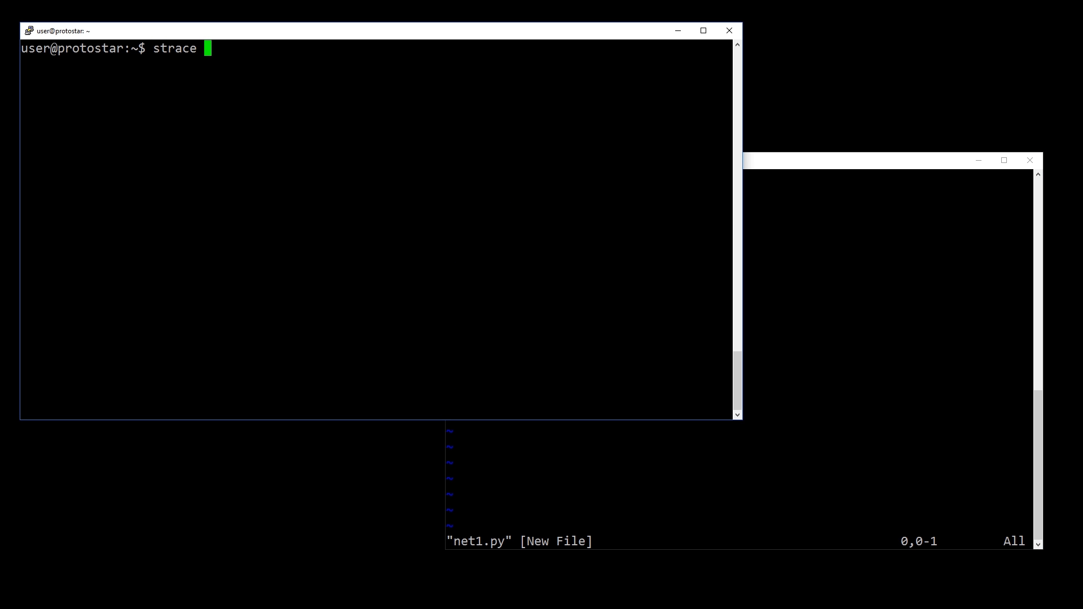
text(nc 127.0.0.1 2)
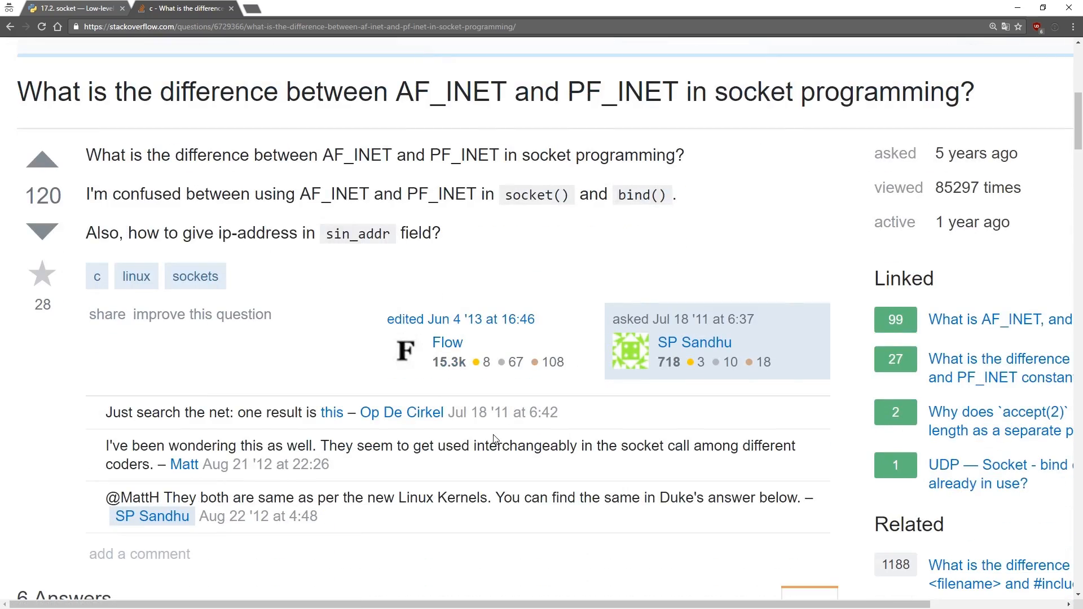
Step: Scroll the Linux socket.h source to line 212, where PF_INET is defined as AF_INET
scroll(down, 3)
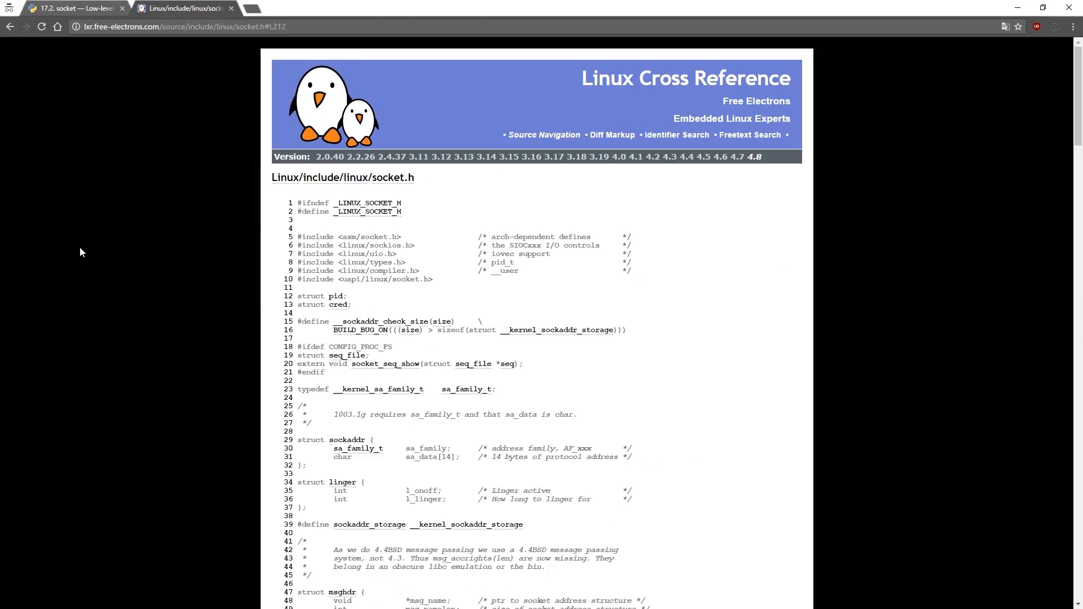
scroll(down, 3)
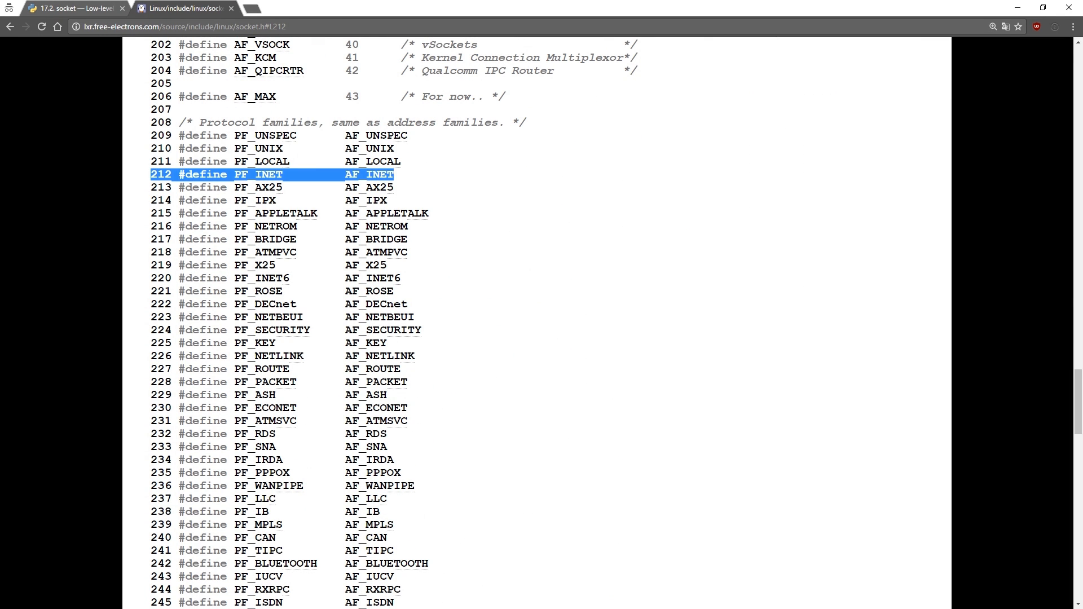
mouse_move(986, 13)
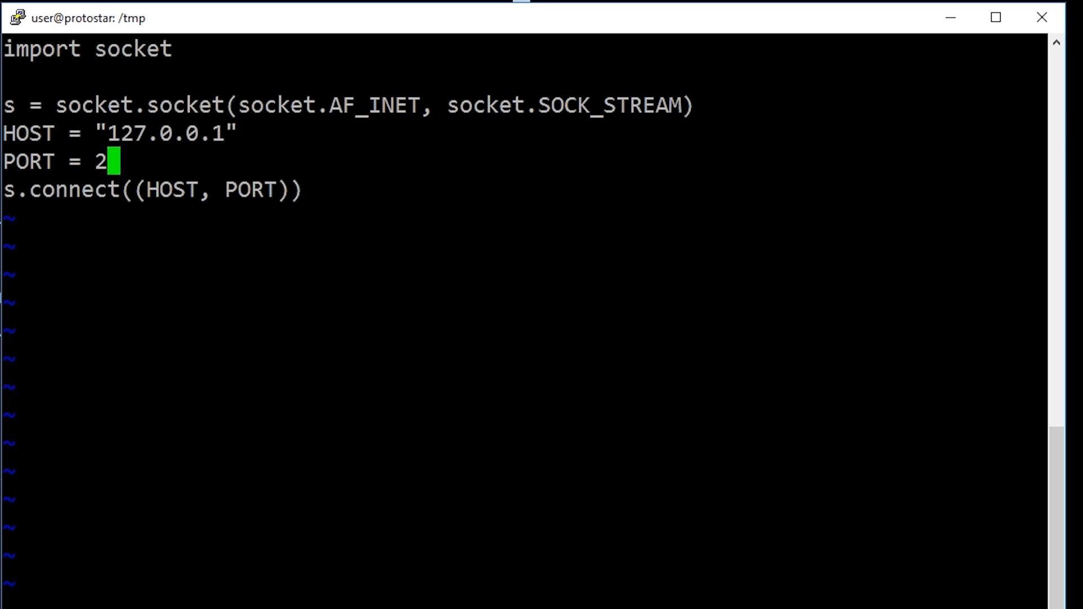
Step: Set the port to 2998, receive four bytes with s.recv(4), and run python net1.py
text(998)
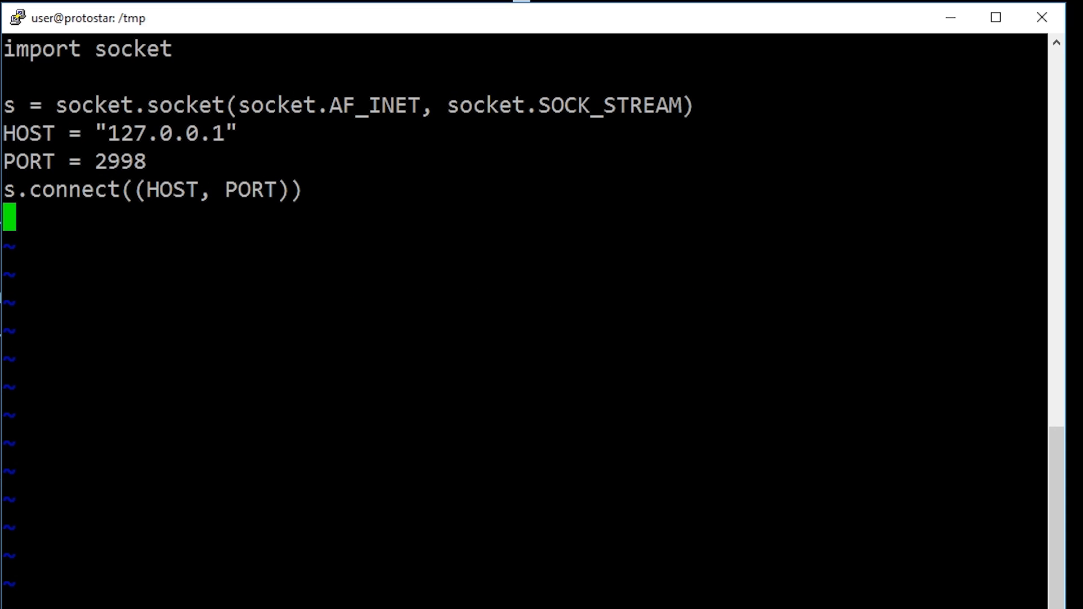
text(n = s.recv(4))
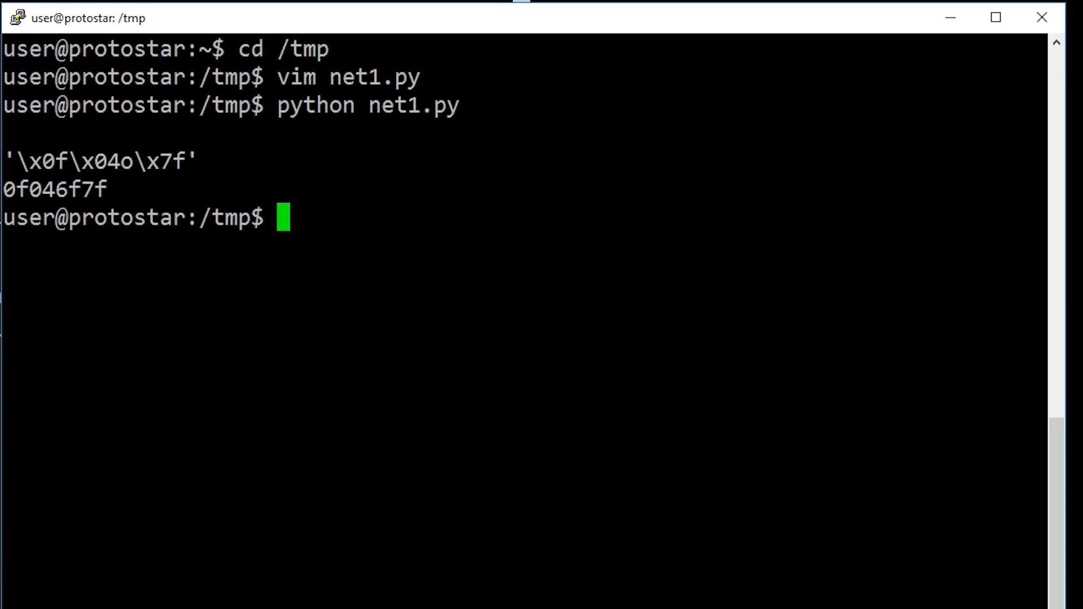
text(python net1.py)
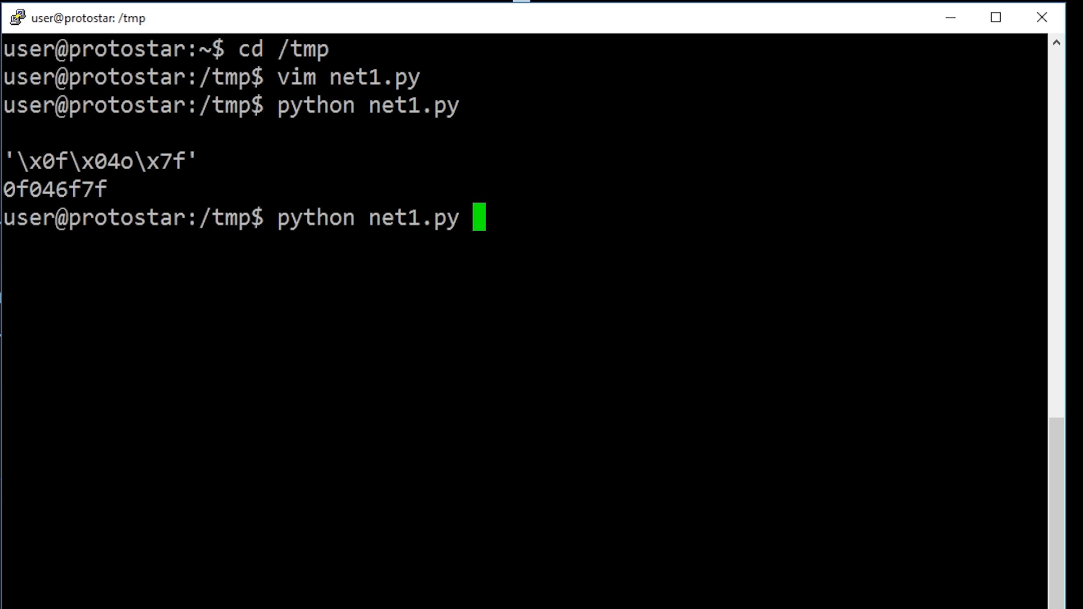
key(Return)
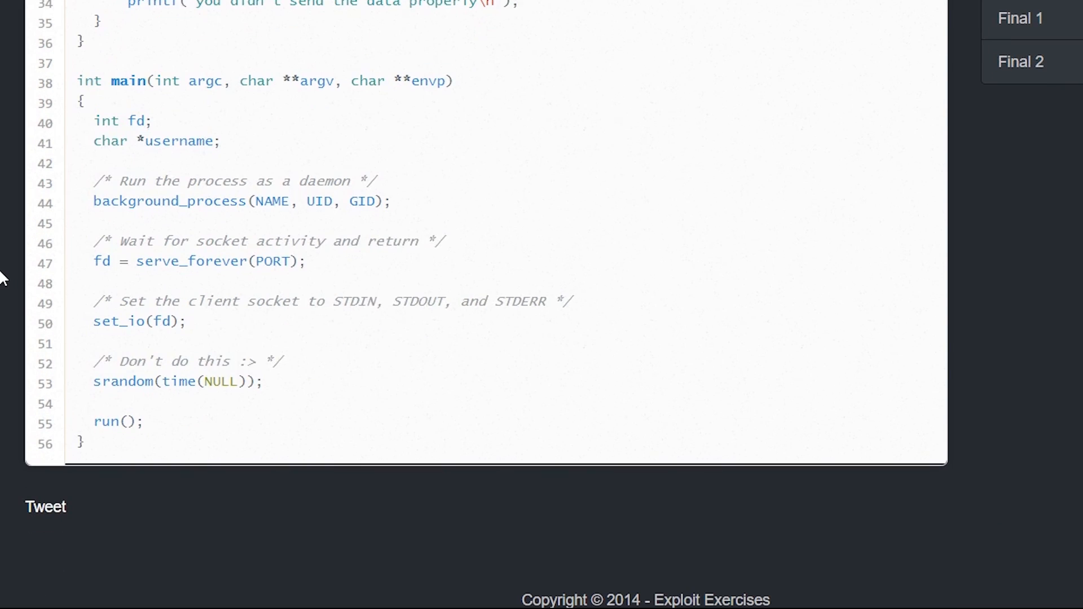
drag(73, 341, 314, 406)
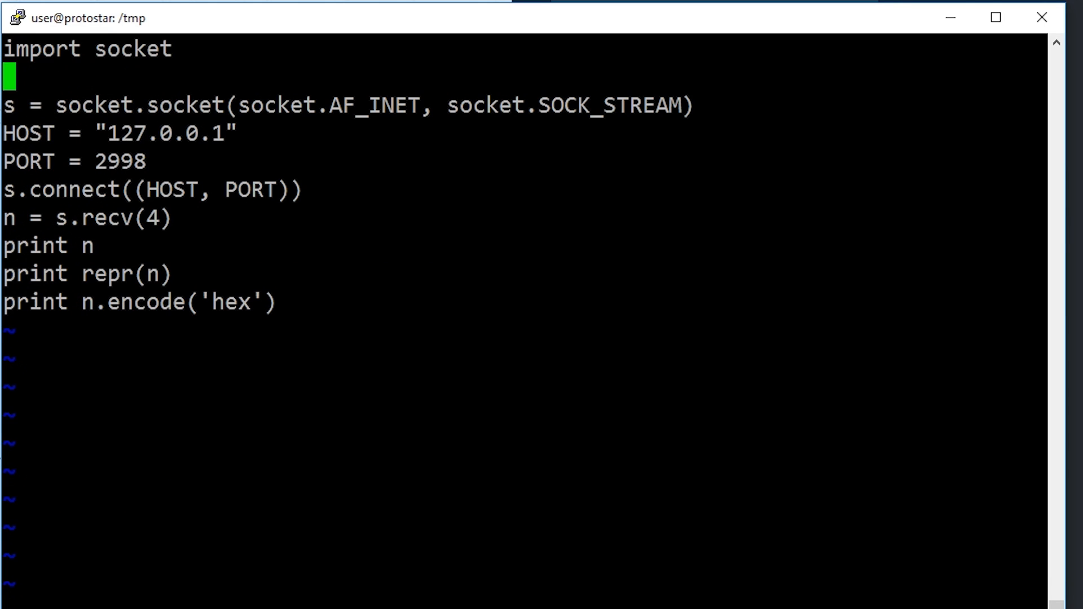
Step: Add 'import struct' and set N = struct.unpack("I", n)[0] in net1.py
text(import)
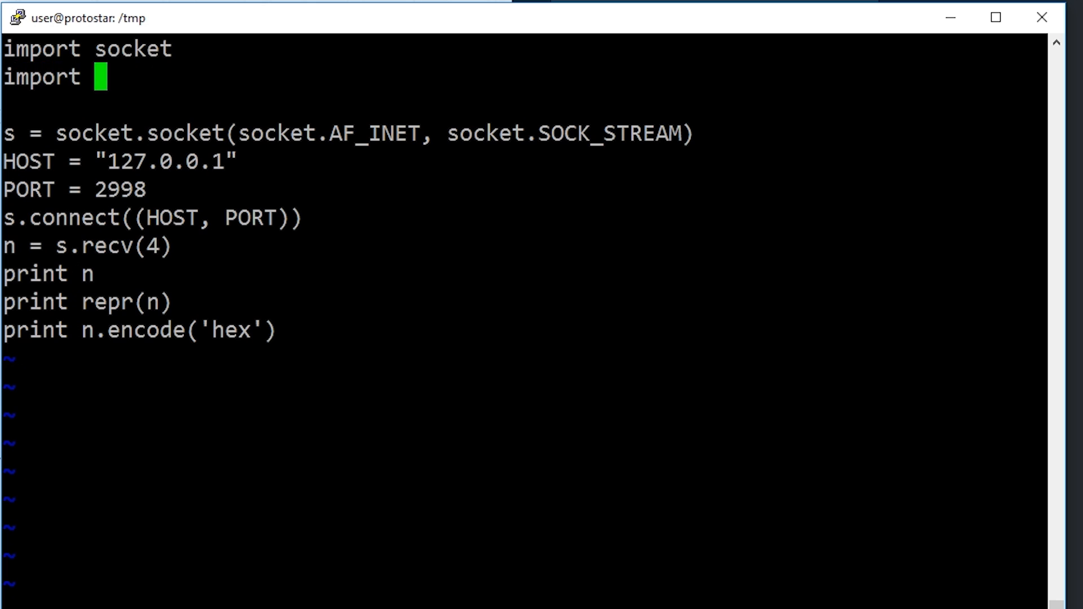
text(struct)
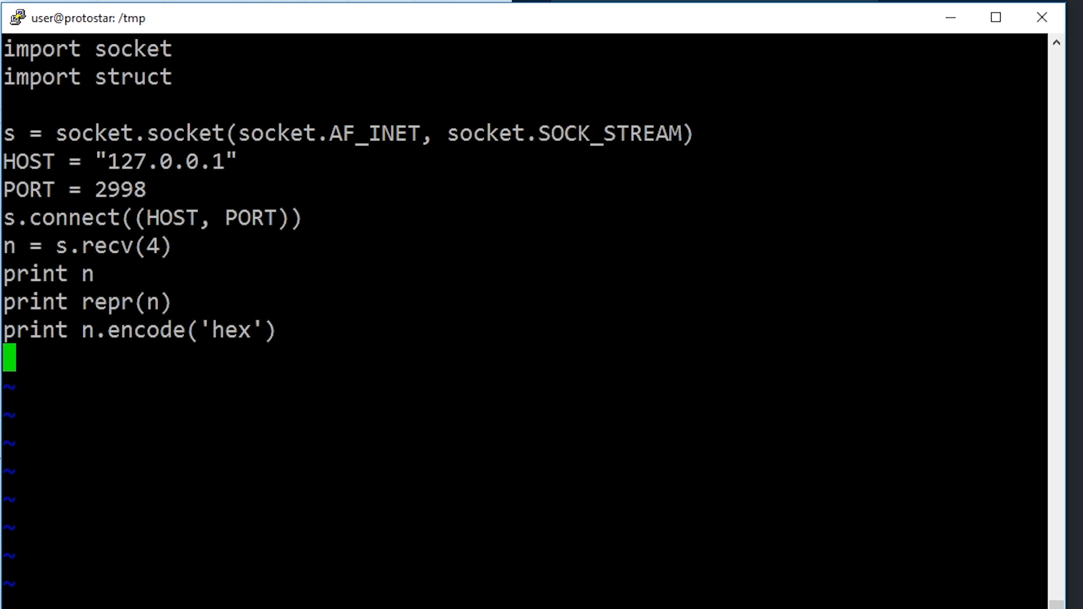
text(N = struct.unpack(@)
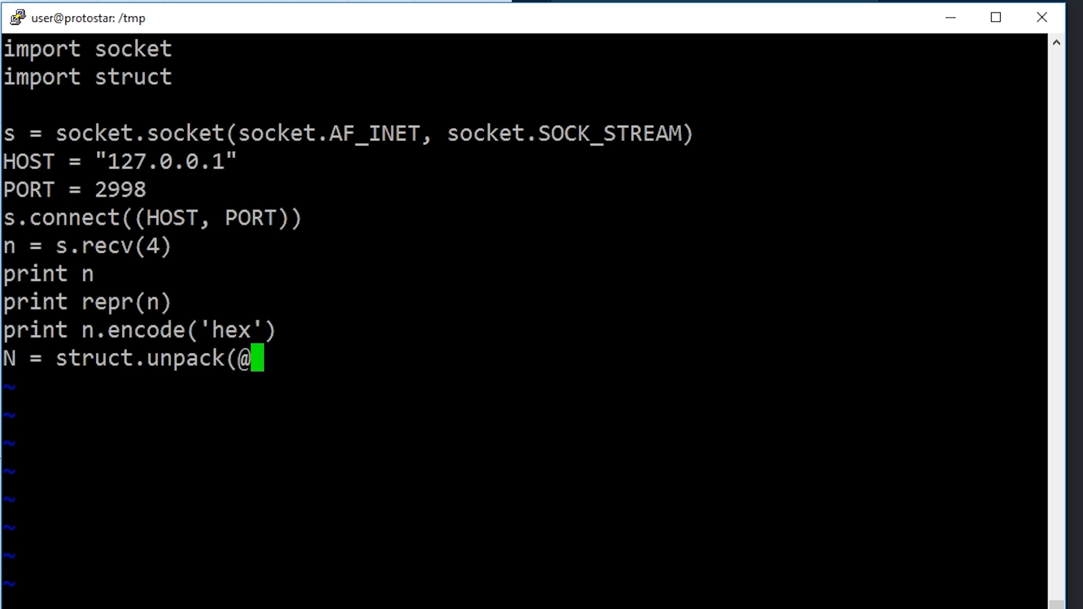
text("I", n)
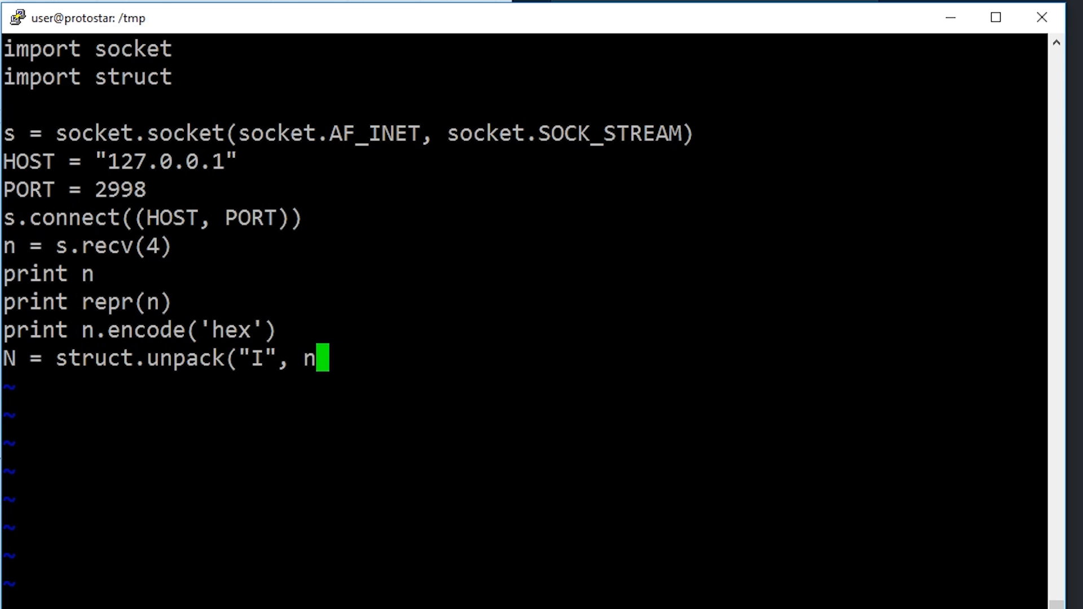
text()[0])
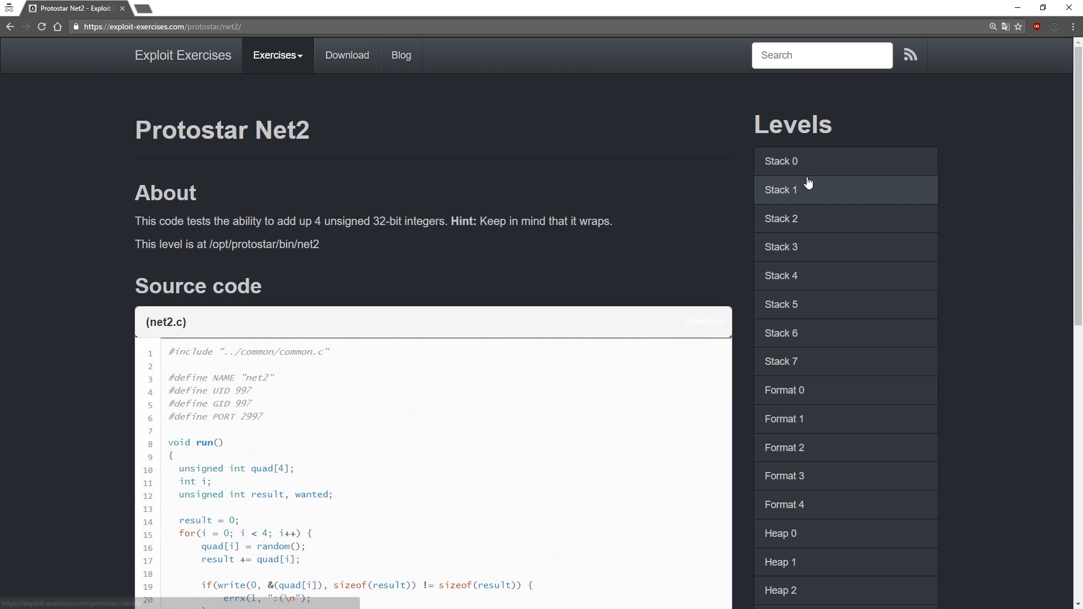
Step: Scroll through net2.c to read the summing for loop and the write() call
scroll(down, 3)
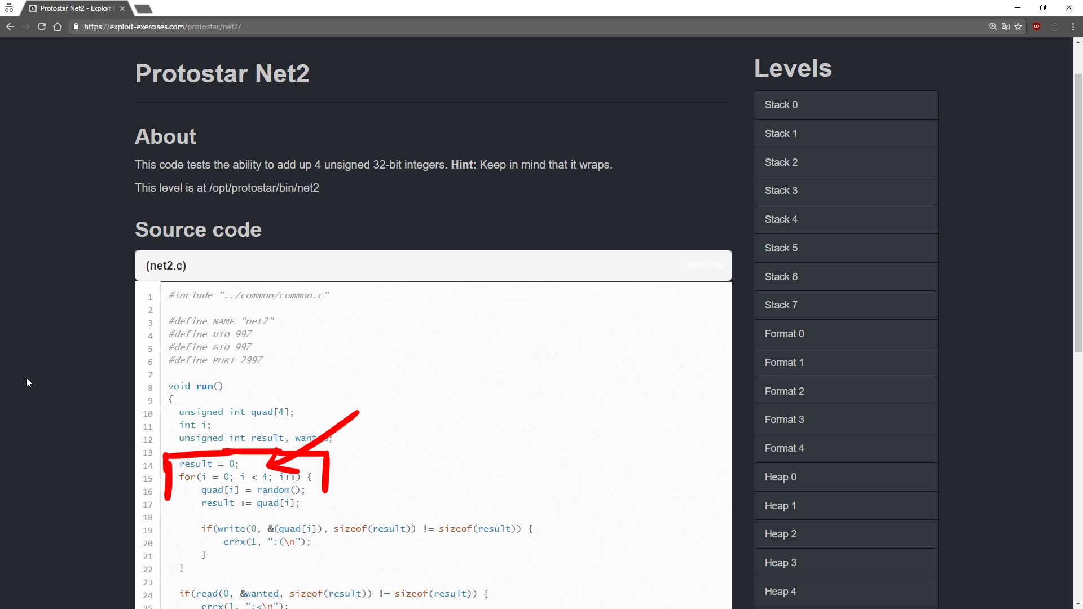
scroll(down, 3)
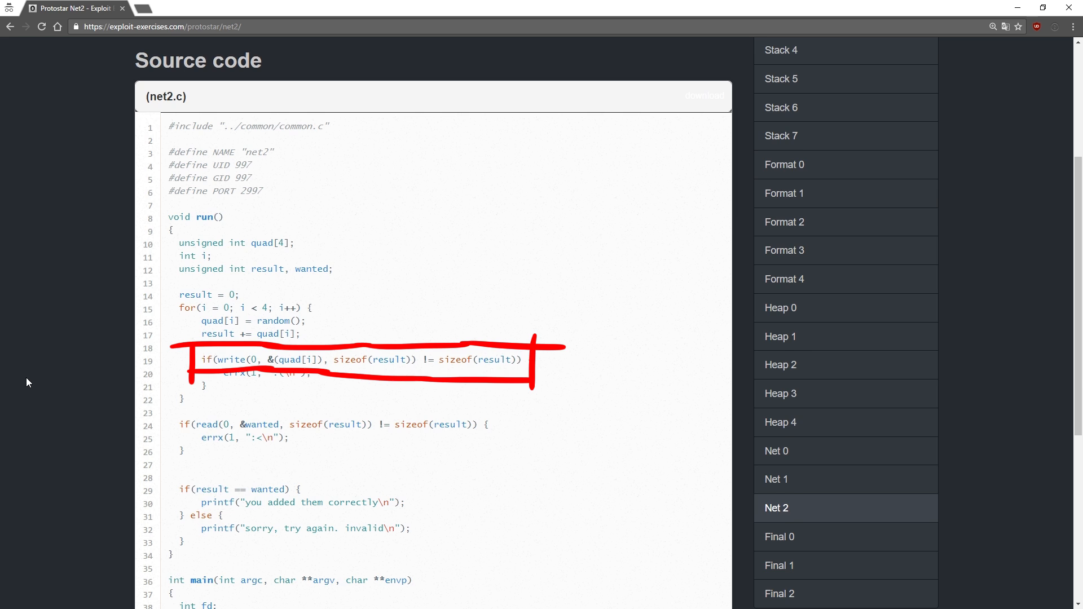
scroll(down, 3)
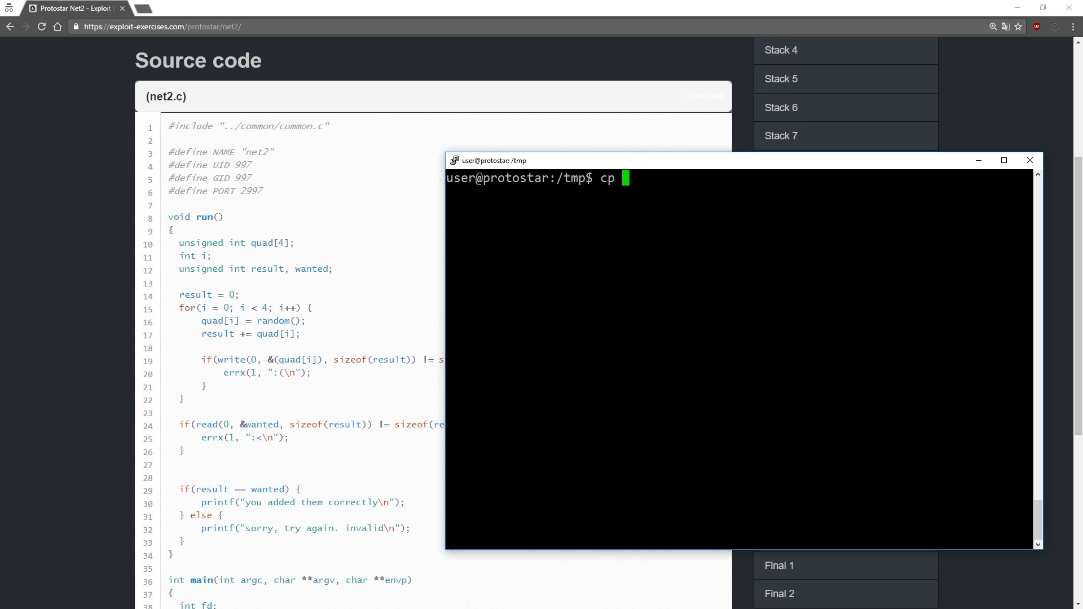
Step: Copy net1.py to net2.py, open it in vim, and add sN = sum(N)
text(net1.py net2.py)
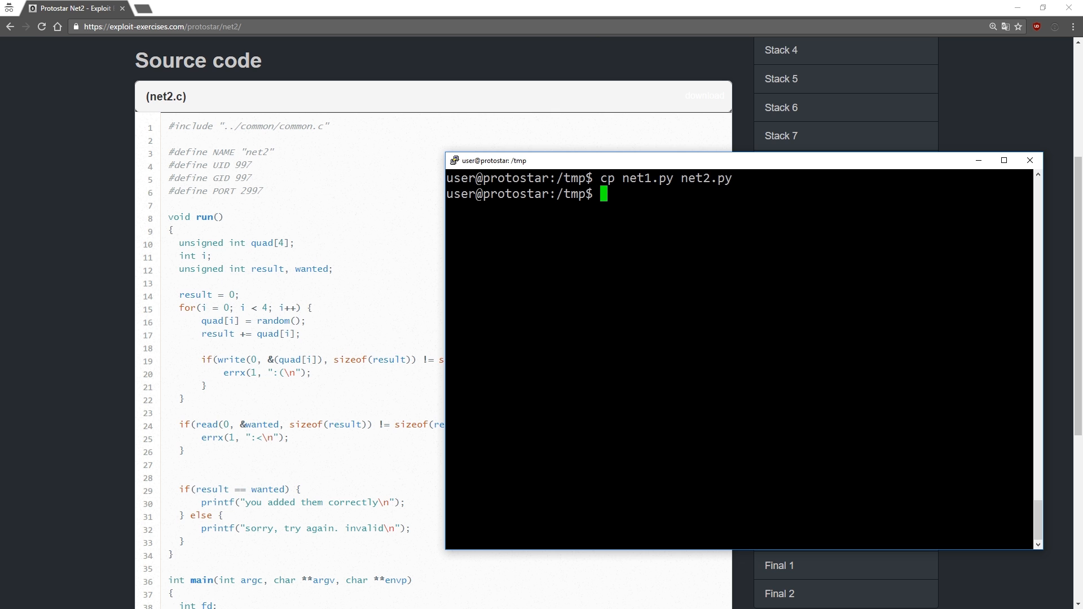
text(vim net2)
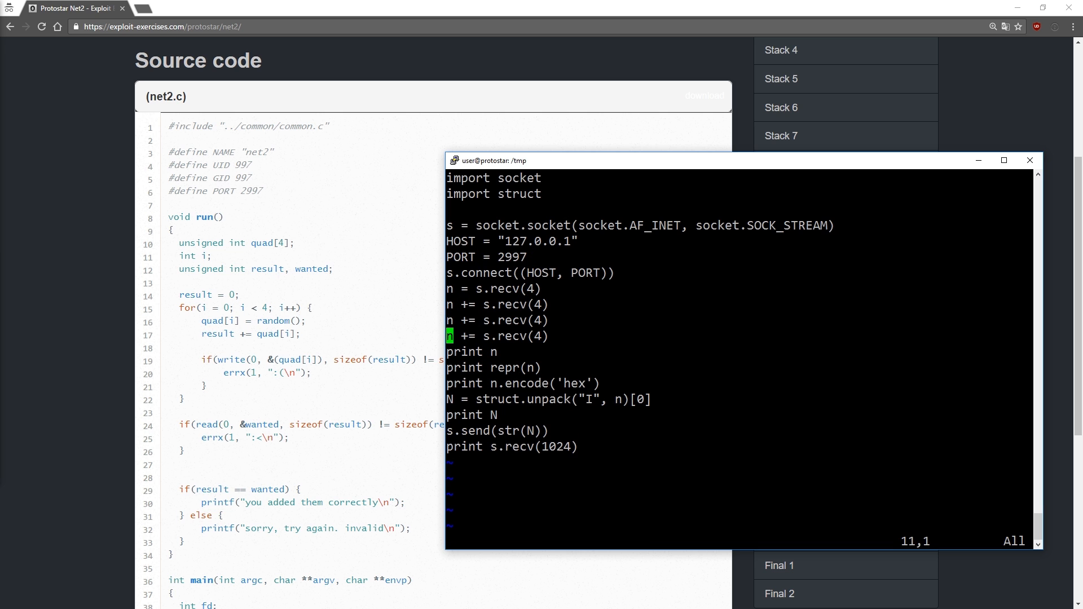
key(i)
text(III)
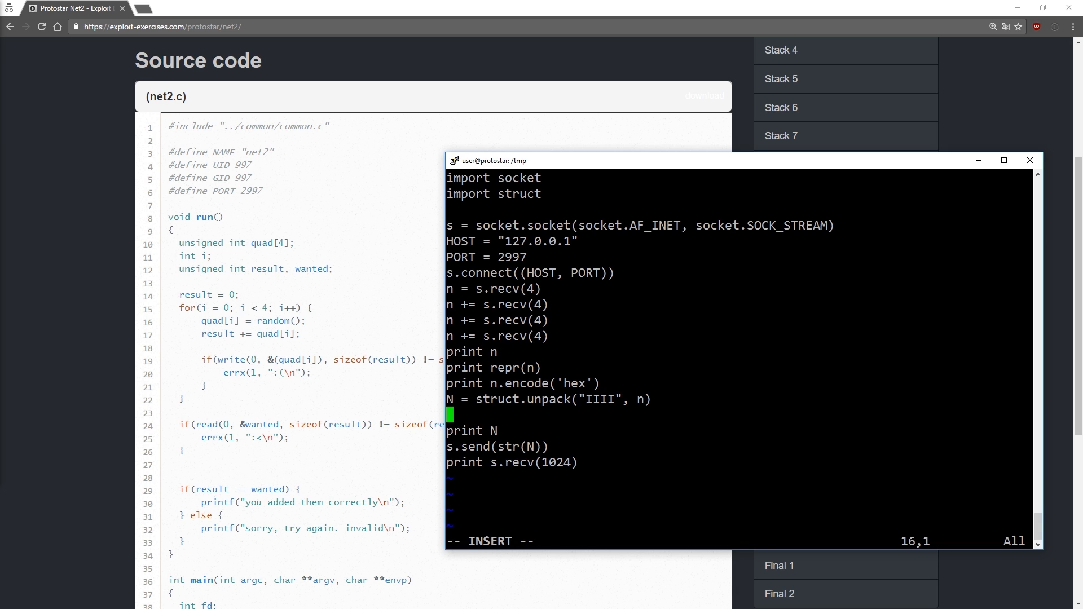
text(sN = sum(N))
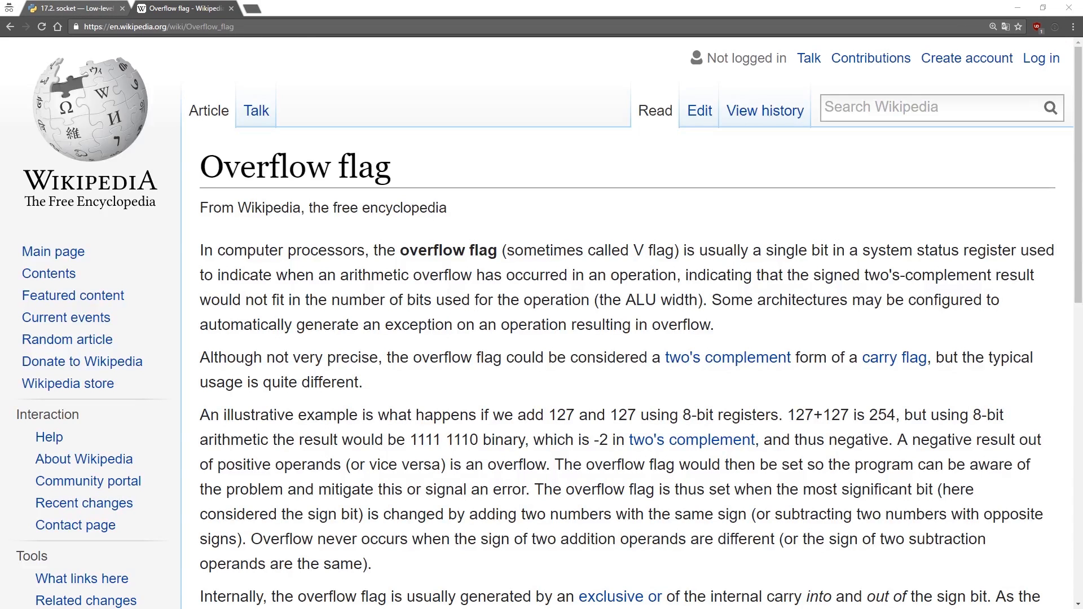
Step: Scroll through the Wikipedia Overflow flag article on arithmetic overflow
scroll(down, 3)
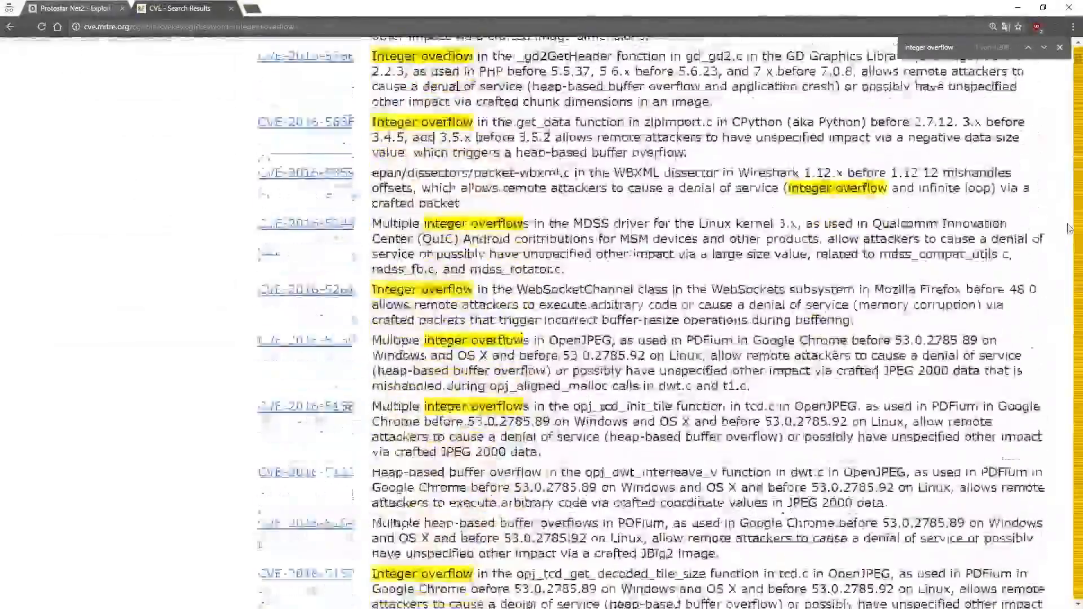
Step: Scroll through the CVE search results highlighting 'integer overflow' matches
scroll(down, 3)
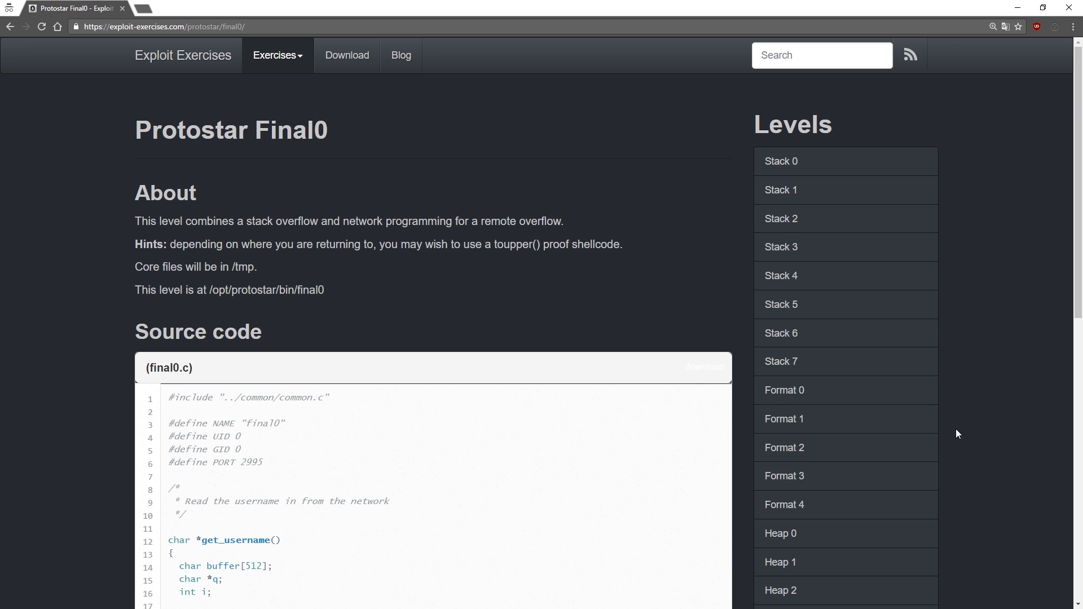
Step: Scroll final0.c down to main() serving on port 2995 and calling get_username()
scroll(down, 3)
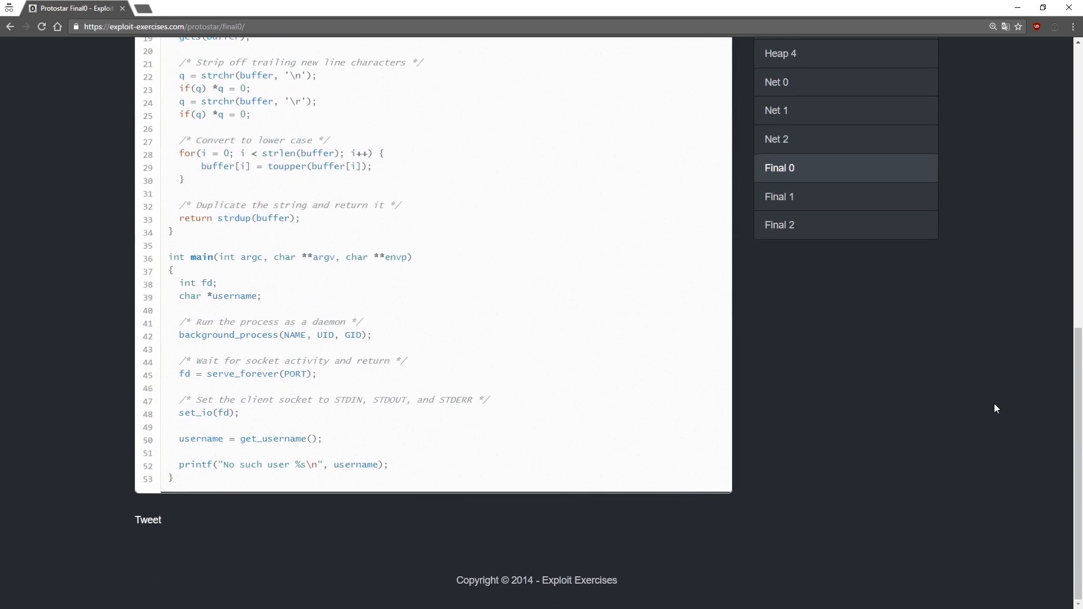